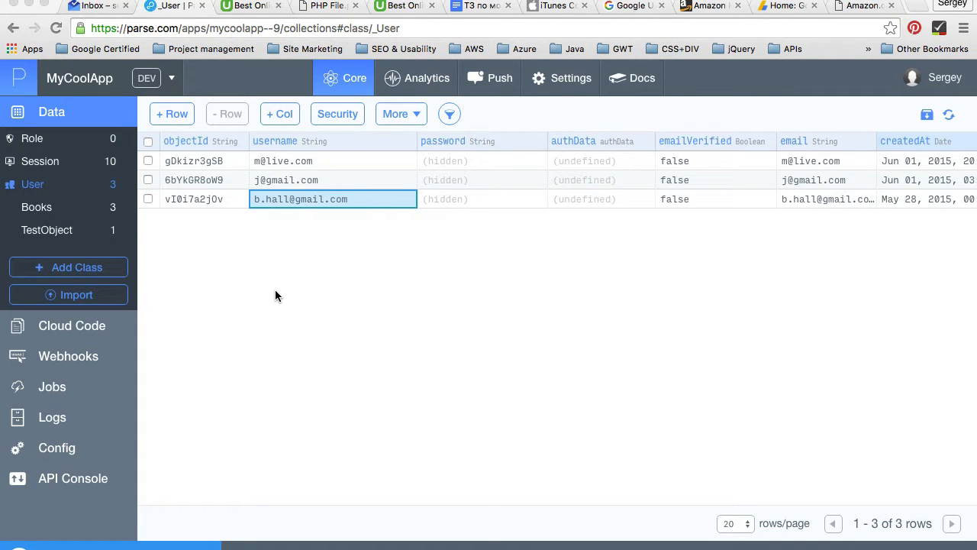
mouse_move(34, 184)
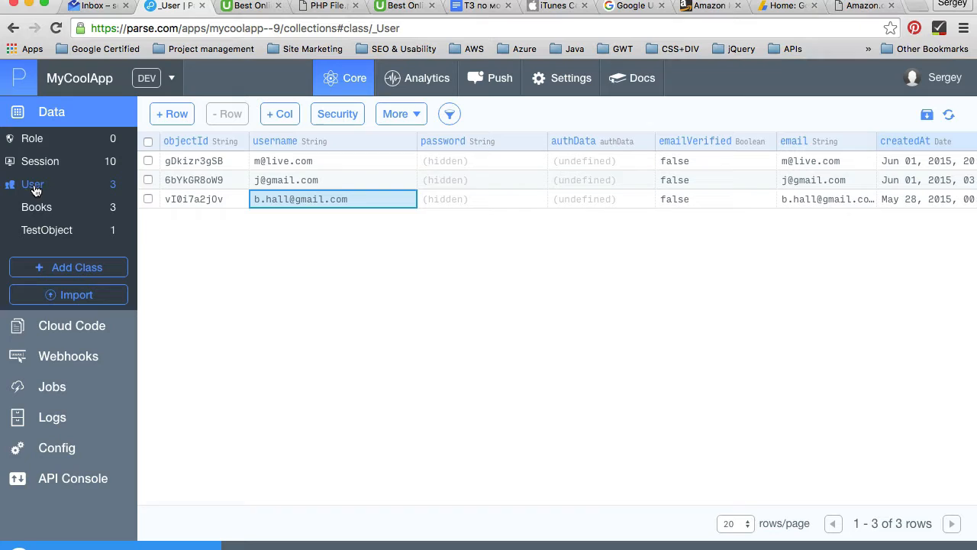
mouse_move(278, 321)
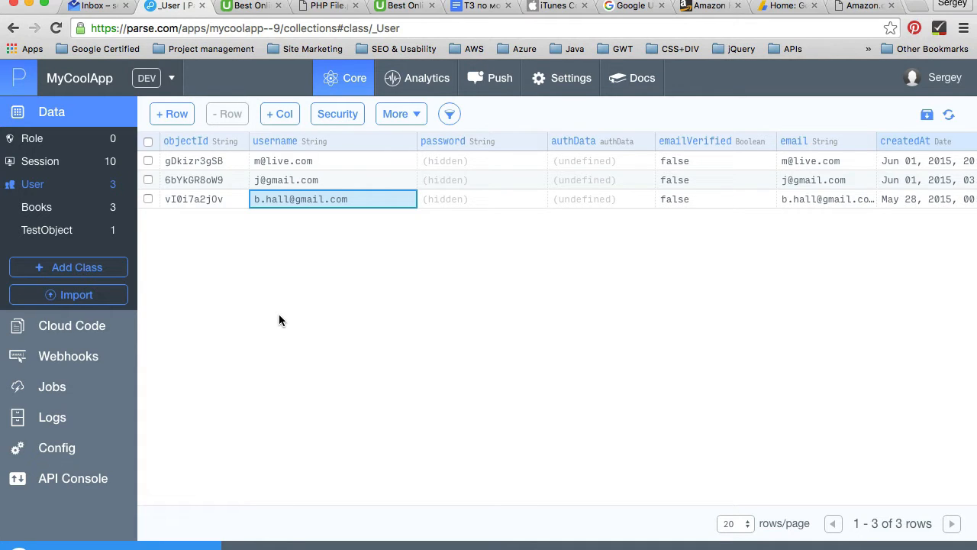
Step: Show the Books class records with their three titles and User pointer column
left_click(37, 208)
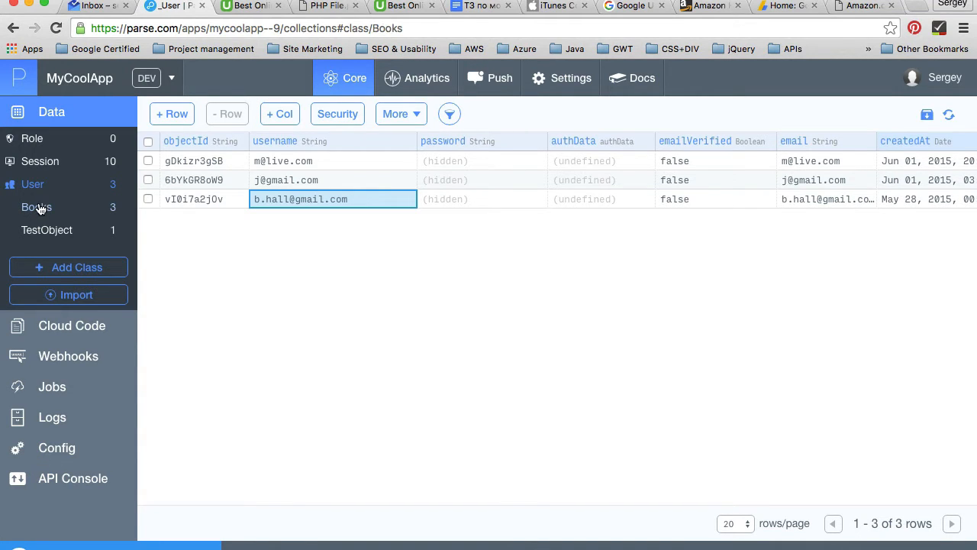
left_click(37, 208)
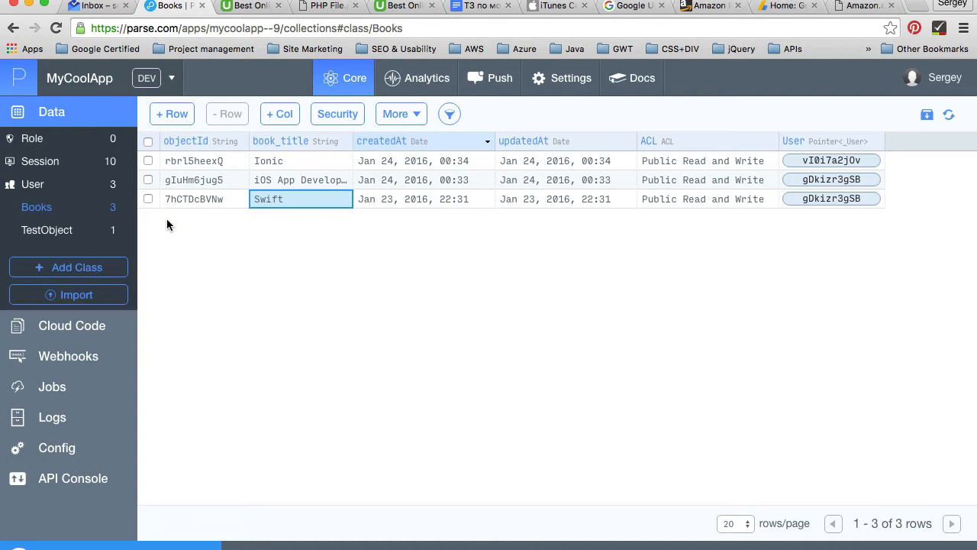
mouse_move(34, 184)
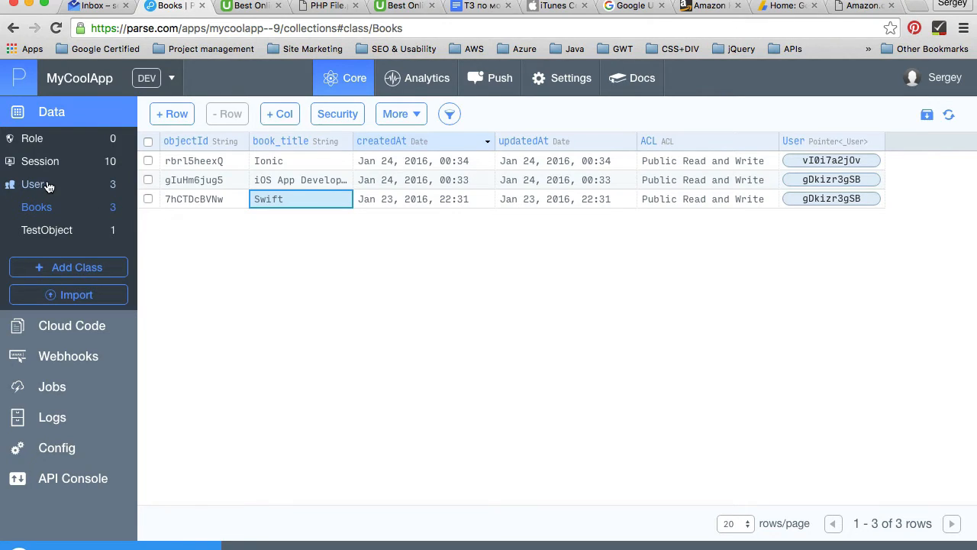
mouse_move(217, 210)
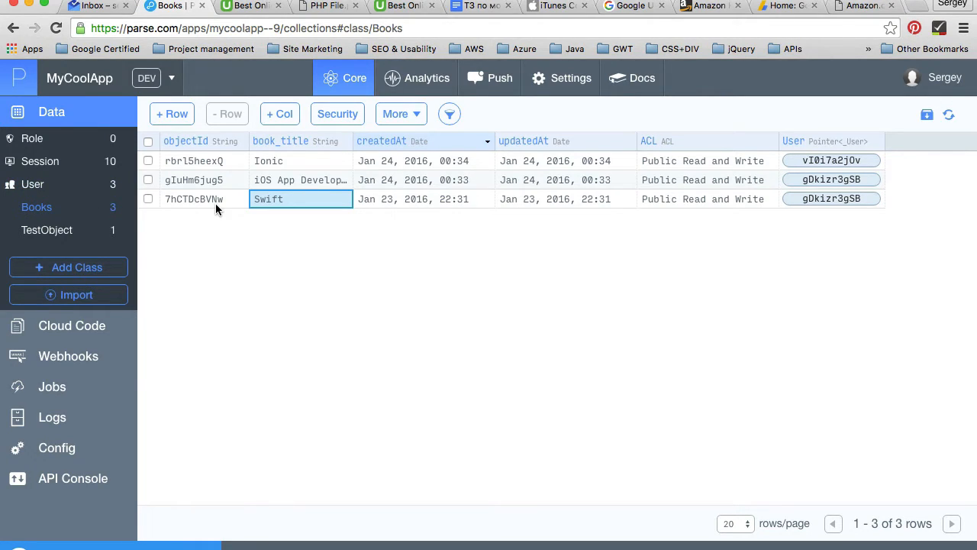
mouse_move(226, 238)
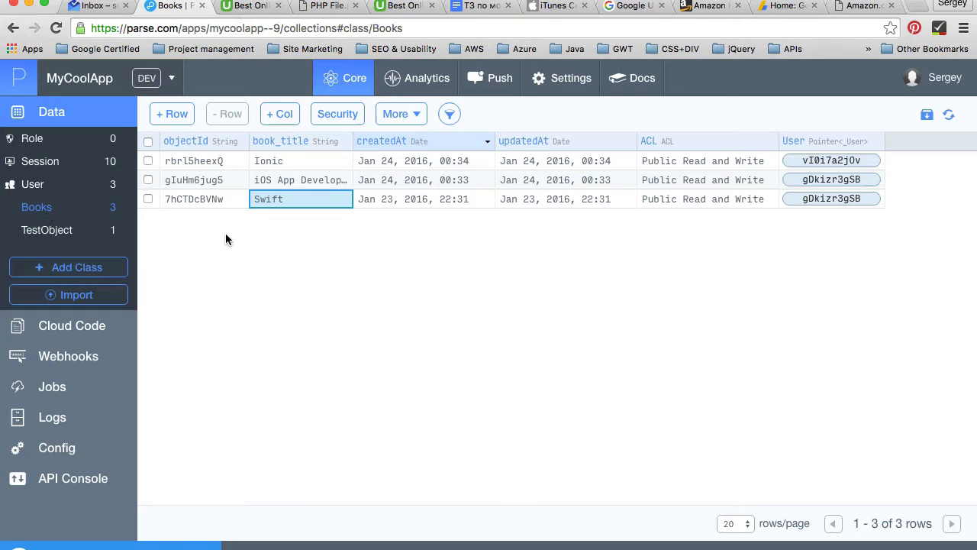
mouse_move(197, 241)
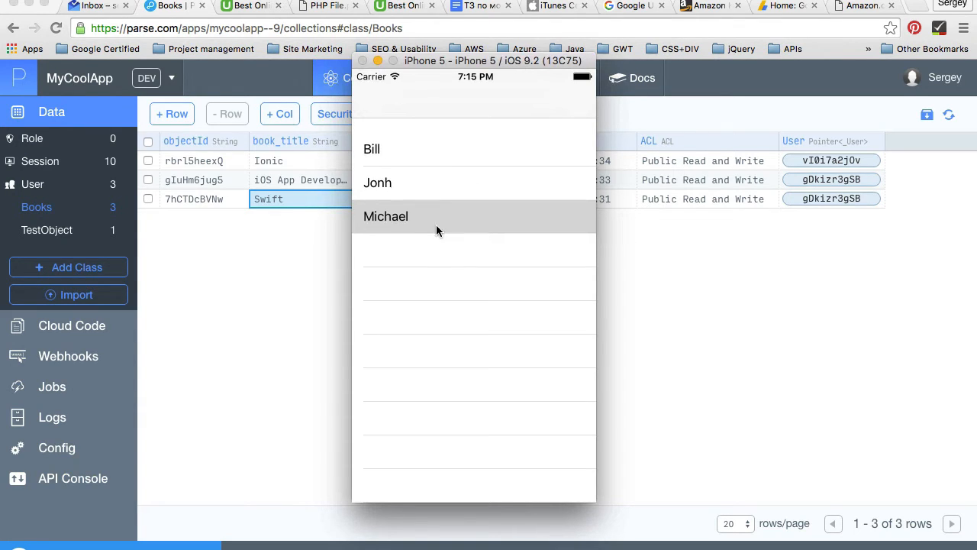
mouse_move(427, 258)
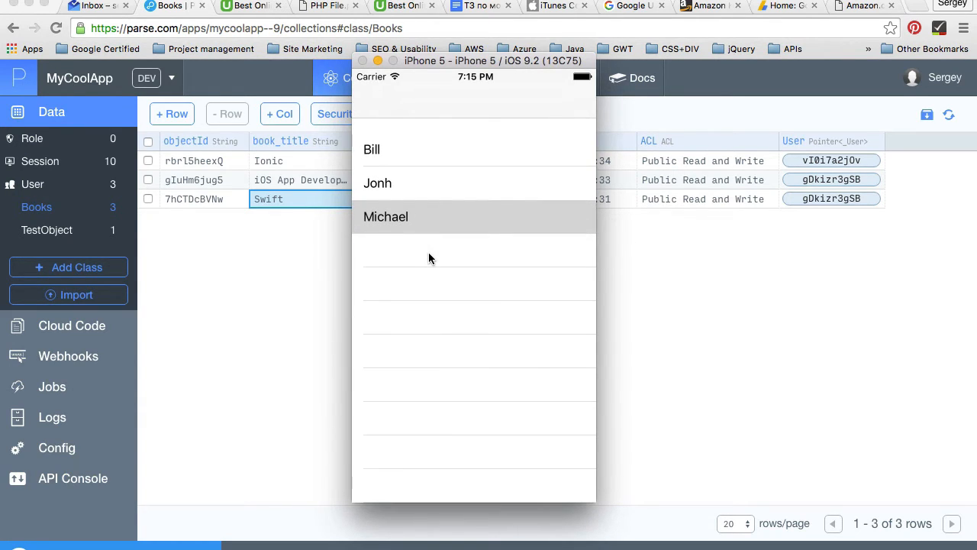
Step: Reveal the User class table behind the Simulator and scroll to its first_name and last_name columns
left_click_drag(495, 61, 551, 89)
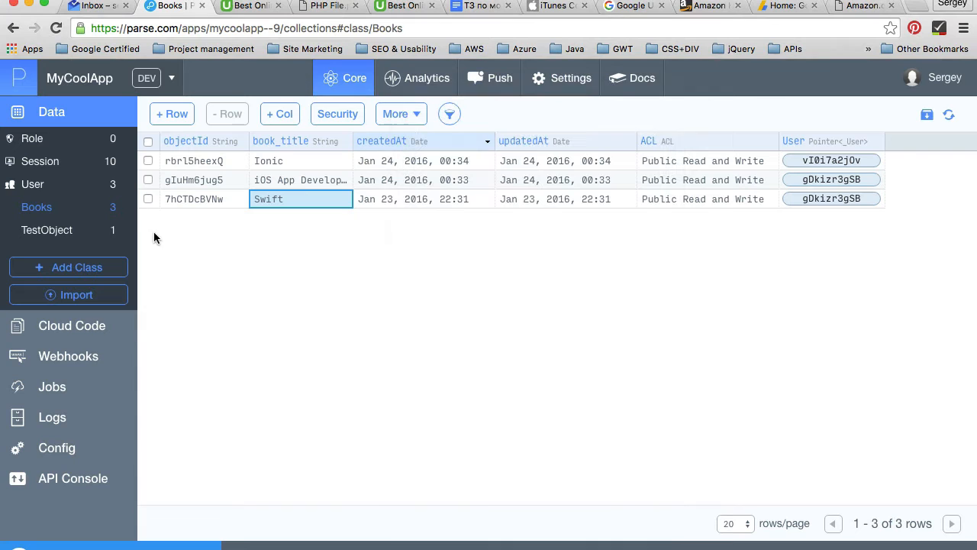
left_click(32, 184)
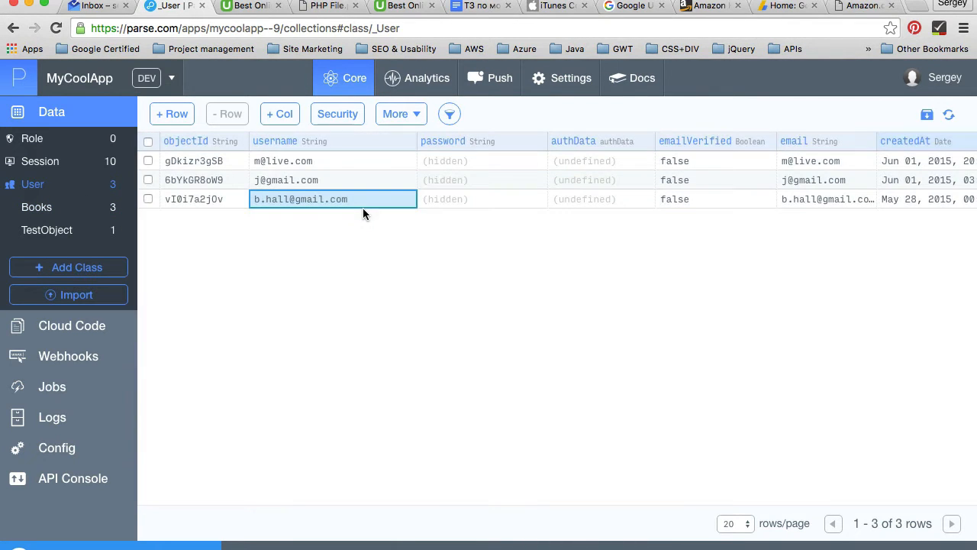
scroll("right", 3)
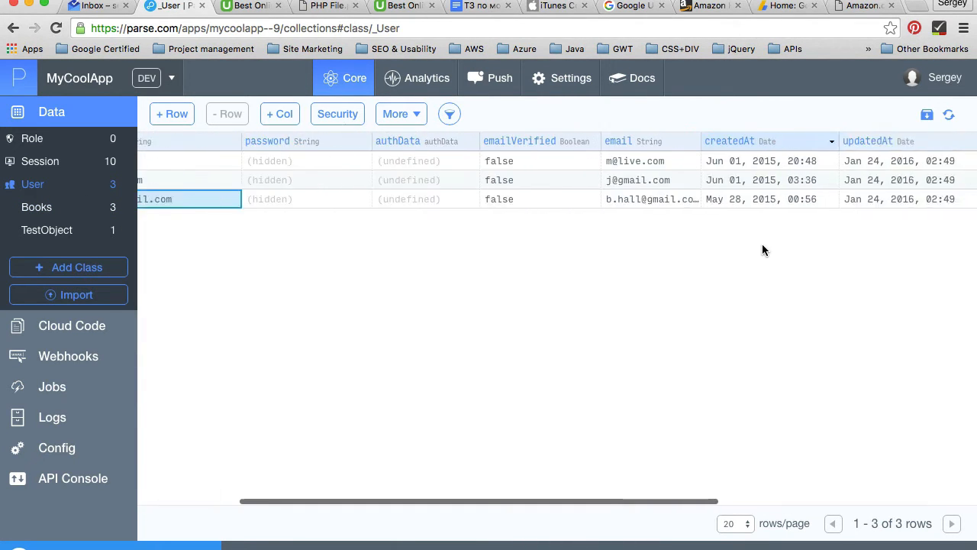
scroll("right", 3)
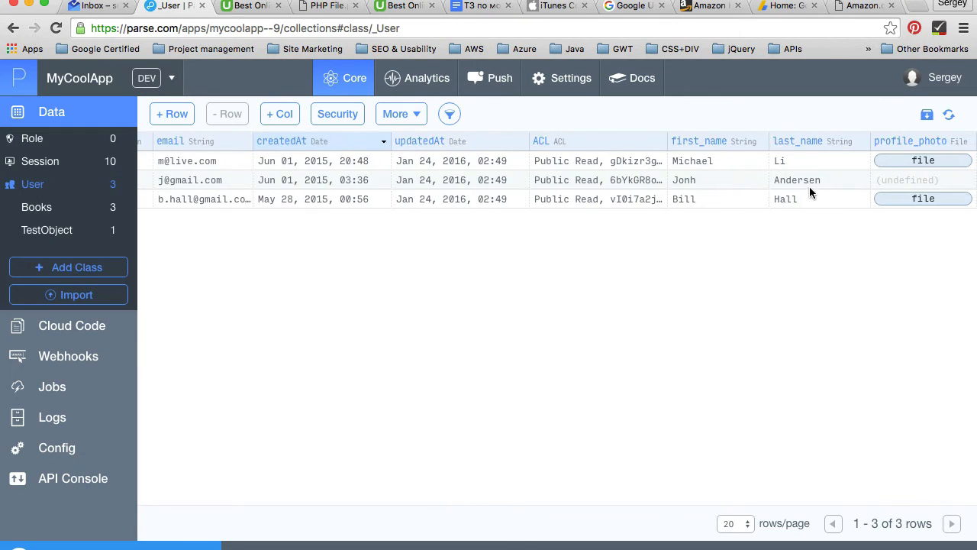
mouse_move(819, 140)
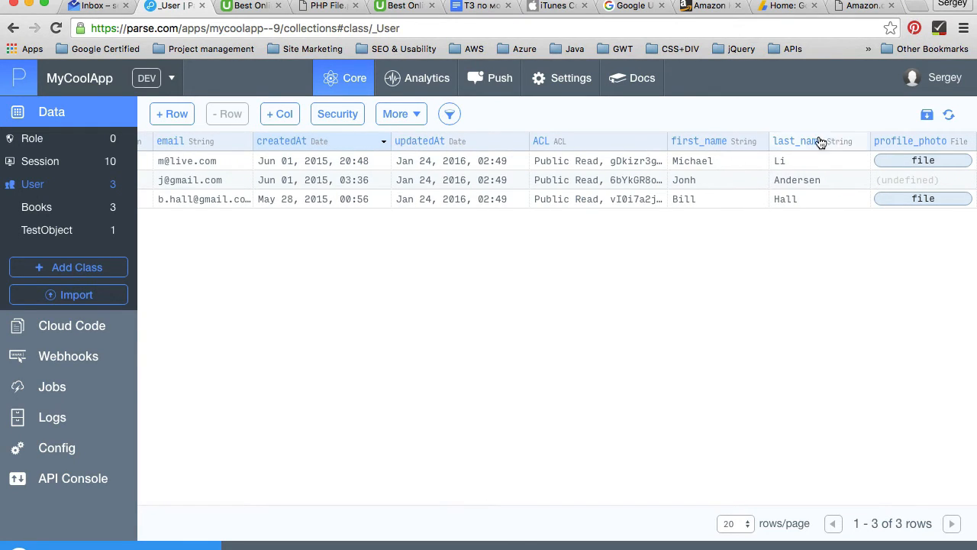
mouse_move(846, 176)
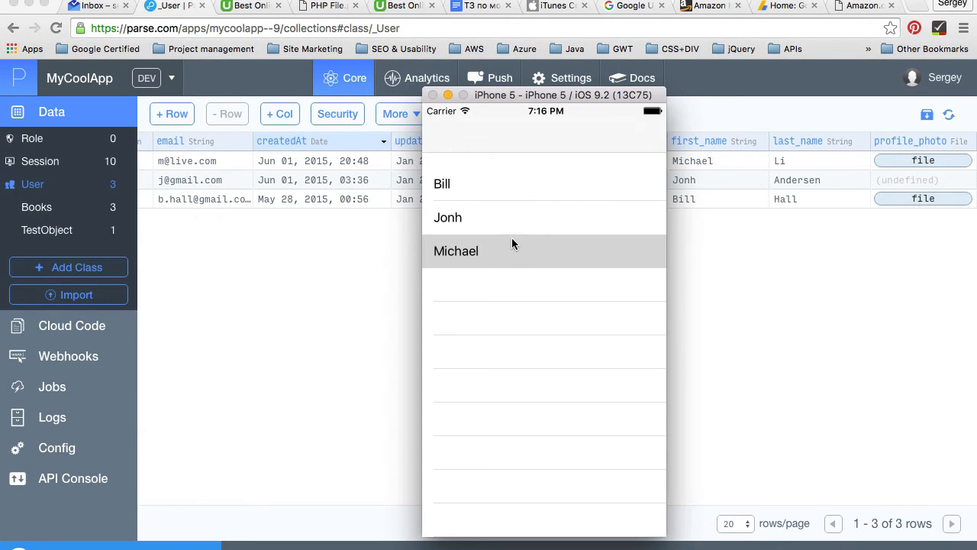
mouse_move(523, 254)
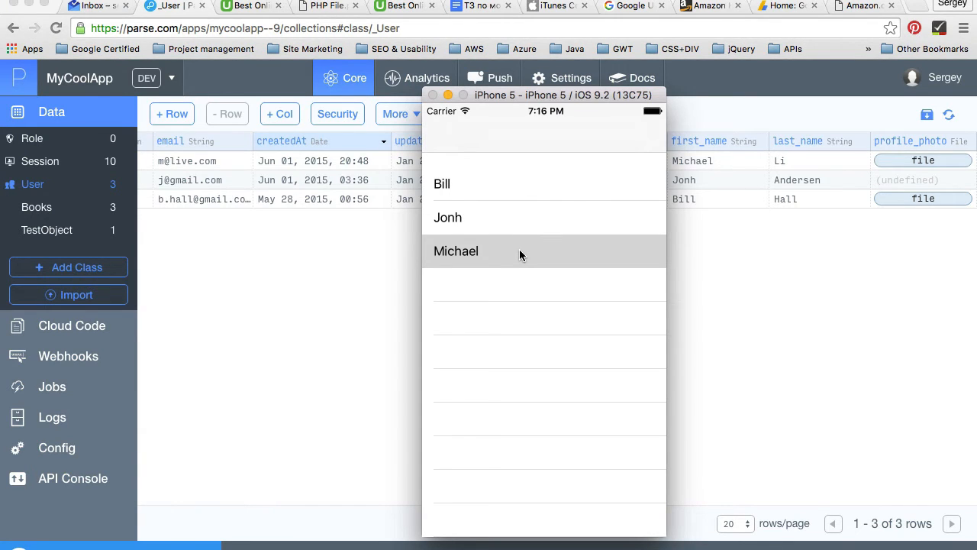
mouse_move(496, 192)
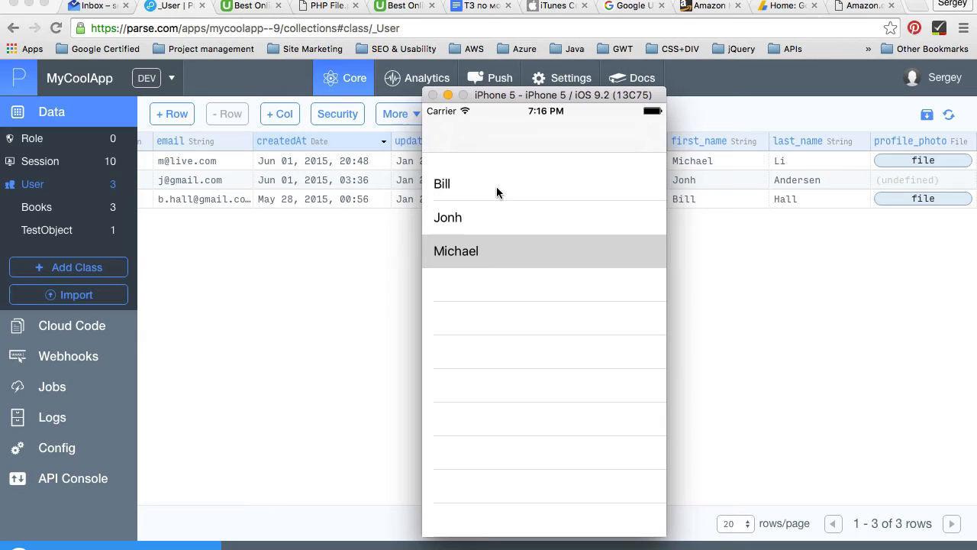
Step: Show one user's books in the demo app: Swift and iOS App Development
left_click(455, 250)
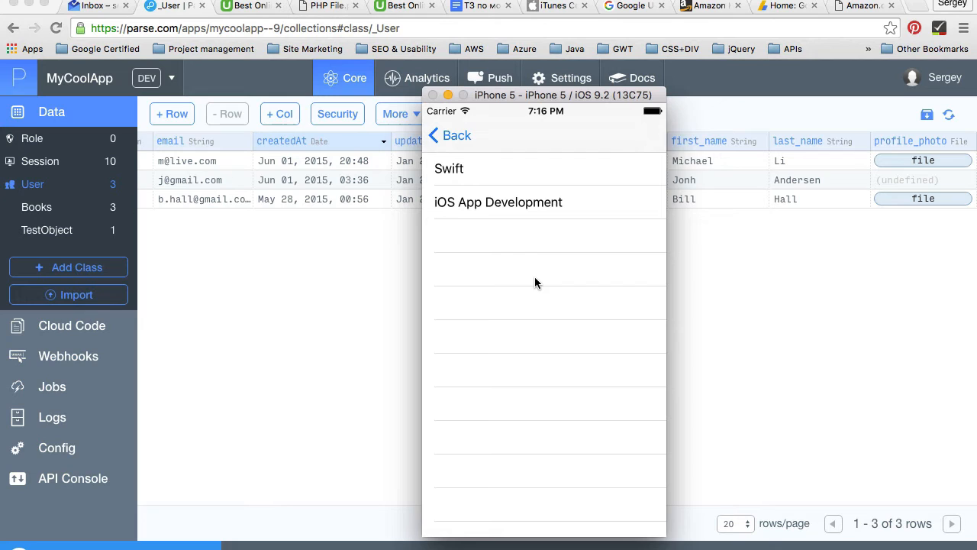
mouse_move(524, 217)
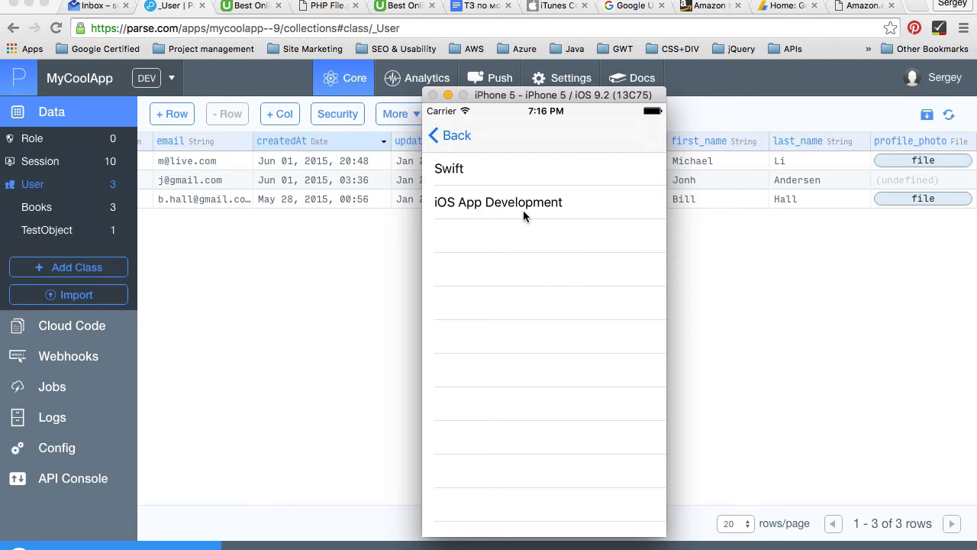
mouse_move(95, 196)
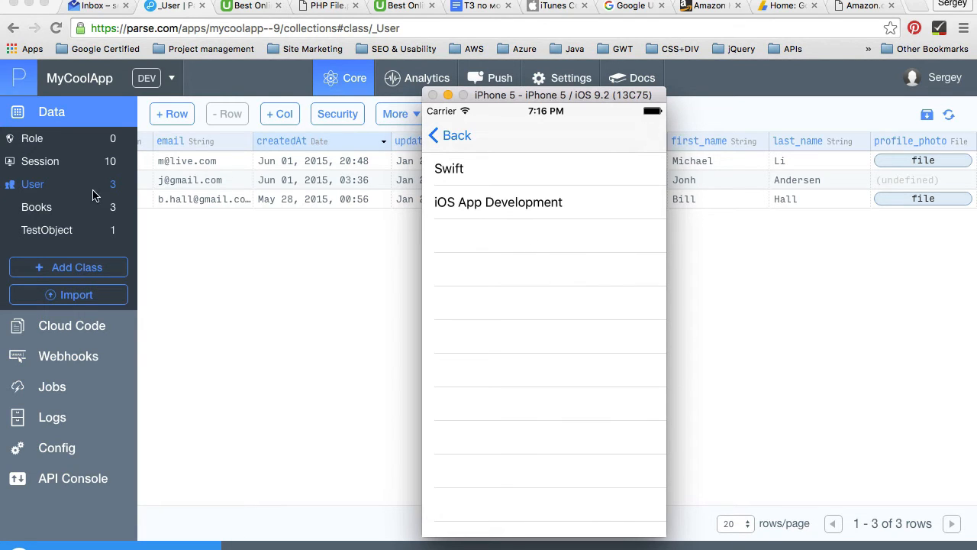
Step: Bring the Books class forward, listing Ionic, iOS App Development and Swift with their User pointers
left_click(37, 208)
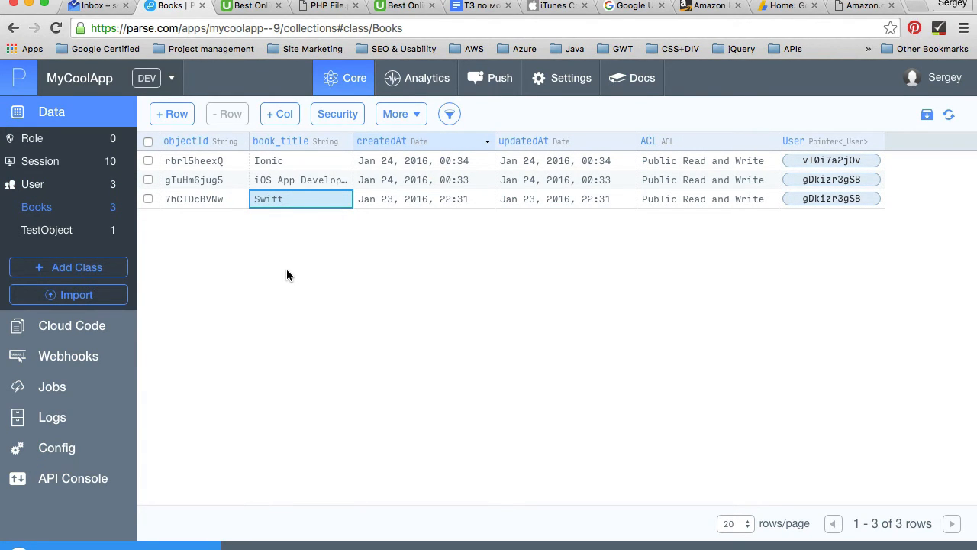
mouse_move(306, 285)
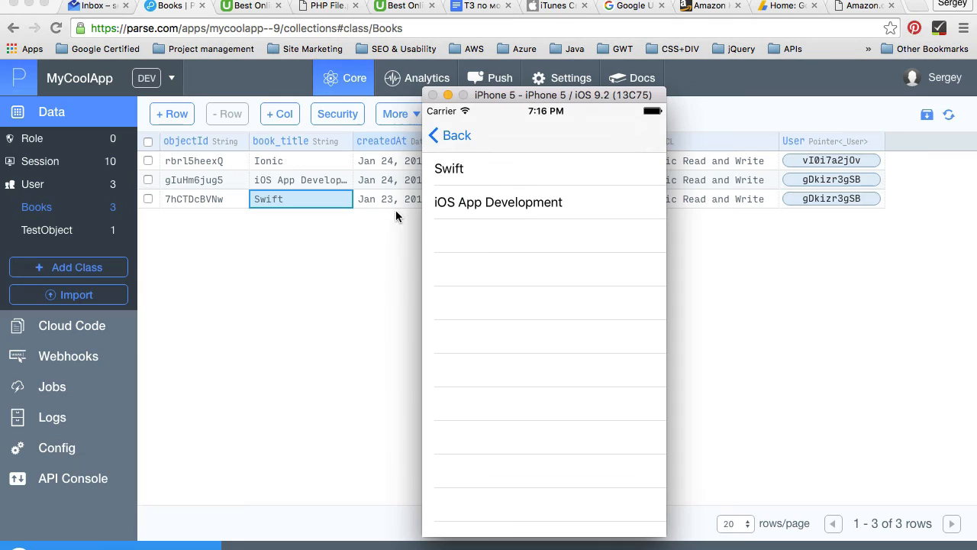
mouse_move(594, 208)
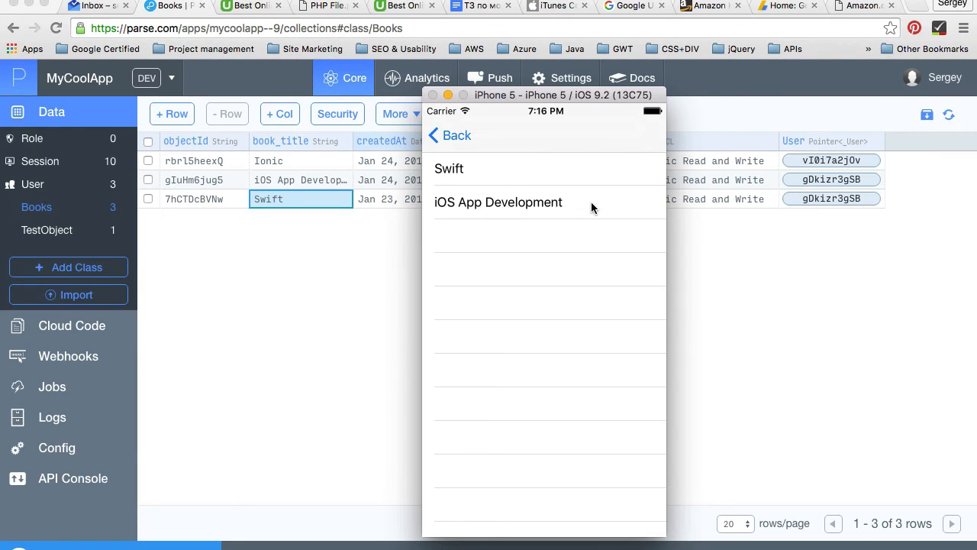
mouse_move(568, 196)
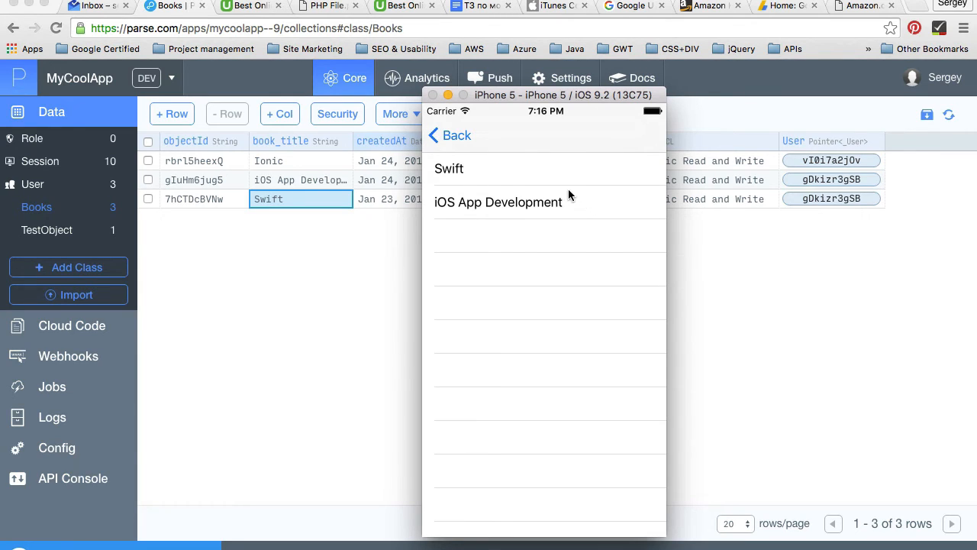
mouse_move(546, 203)
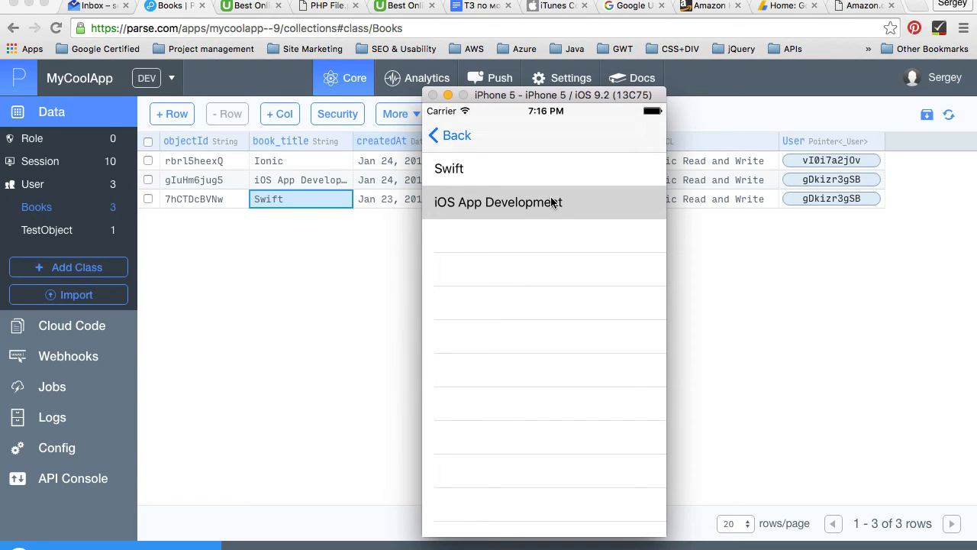
mouse_move(149, 257)
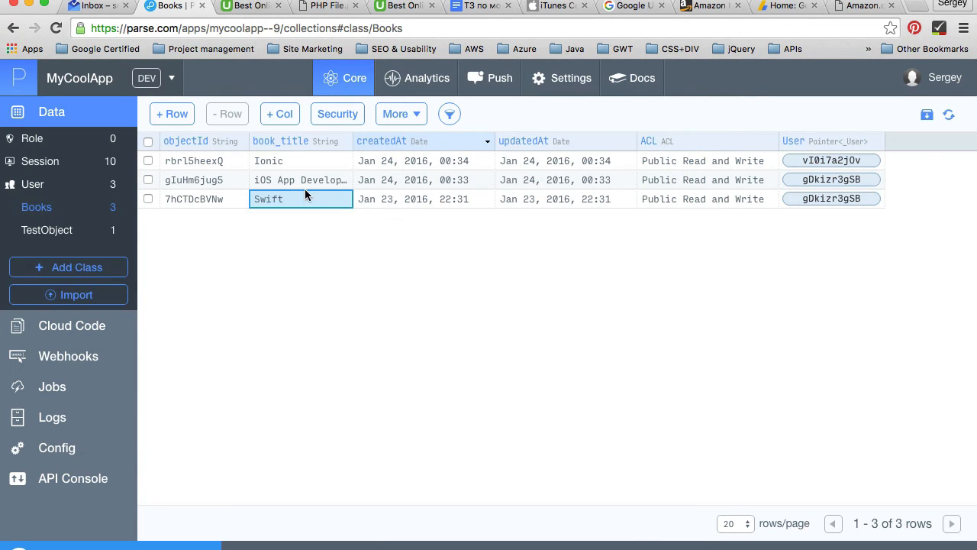
mouse_move(217, 180)
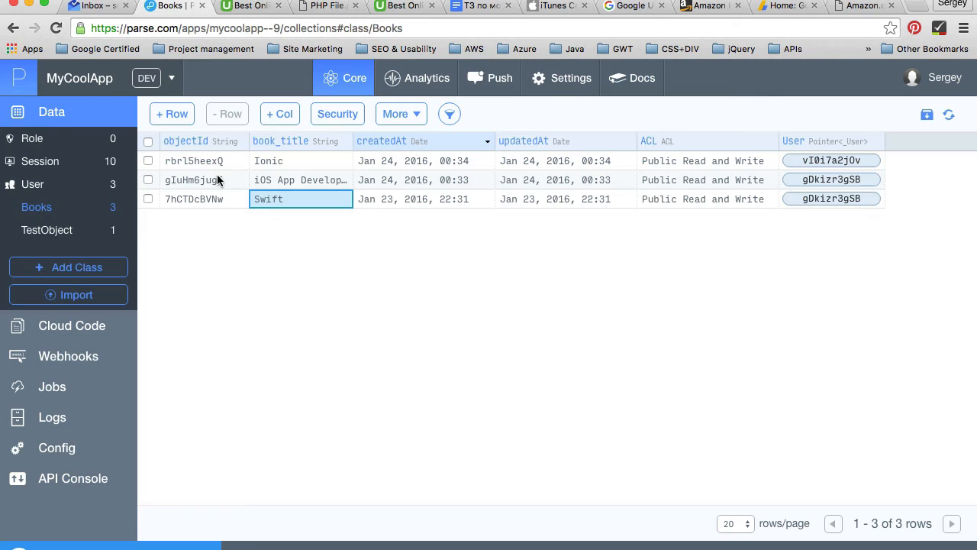
mouse_move(426, 249)
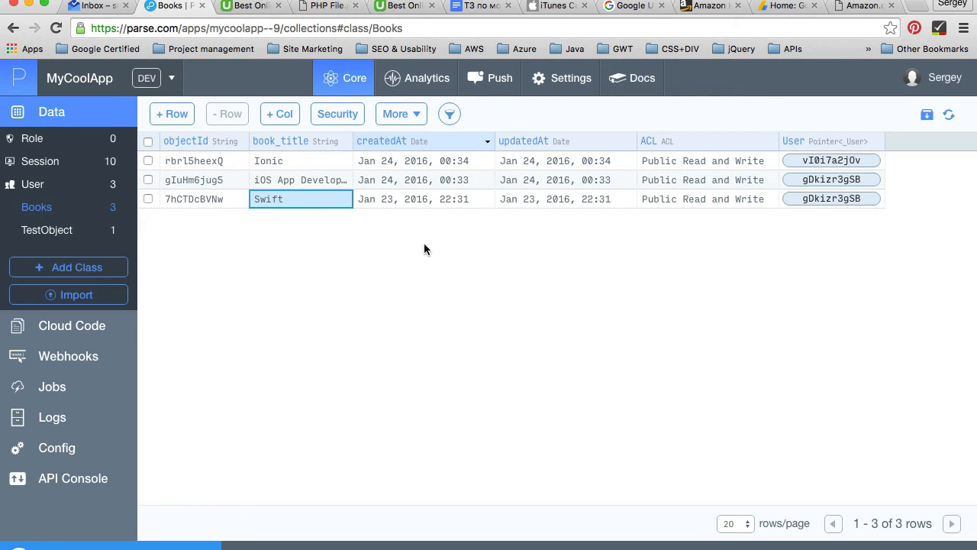
Step: Follow the Swift book's gDkizr3gSB User pointer to its user record, then return to the Books listing
left_click(831, 198)
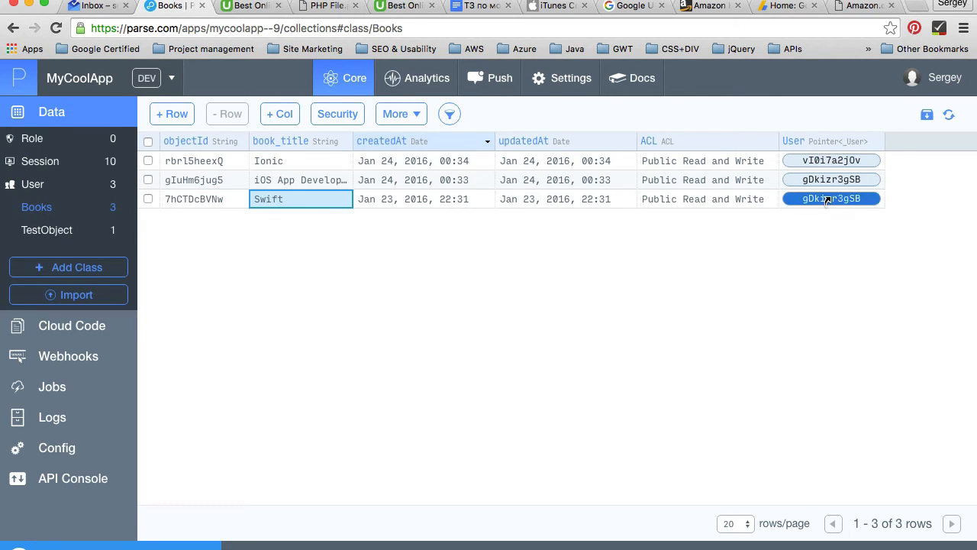
mouse_move(832, 200)
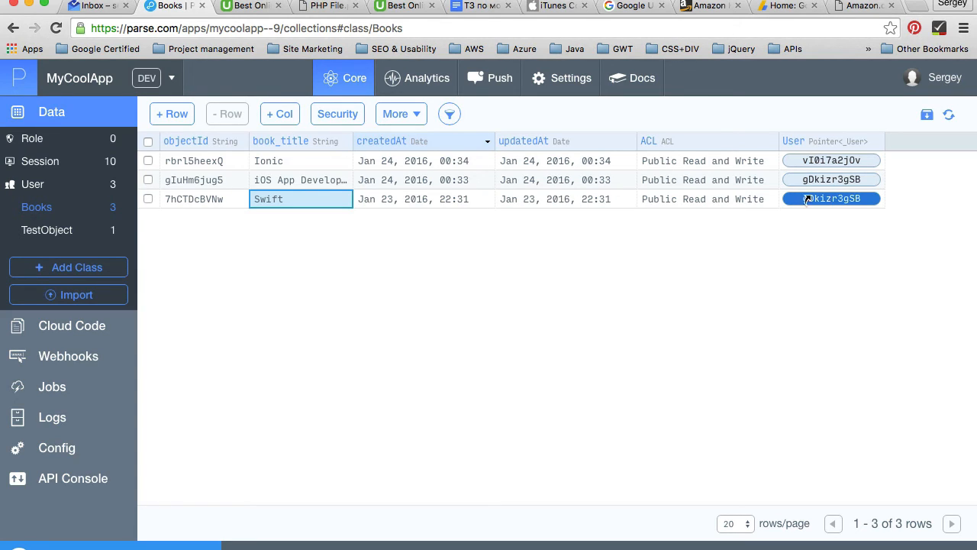
mouse_move(672, 204)
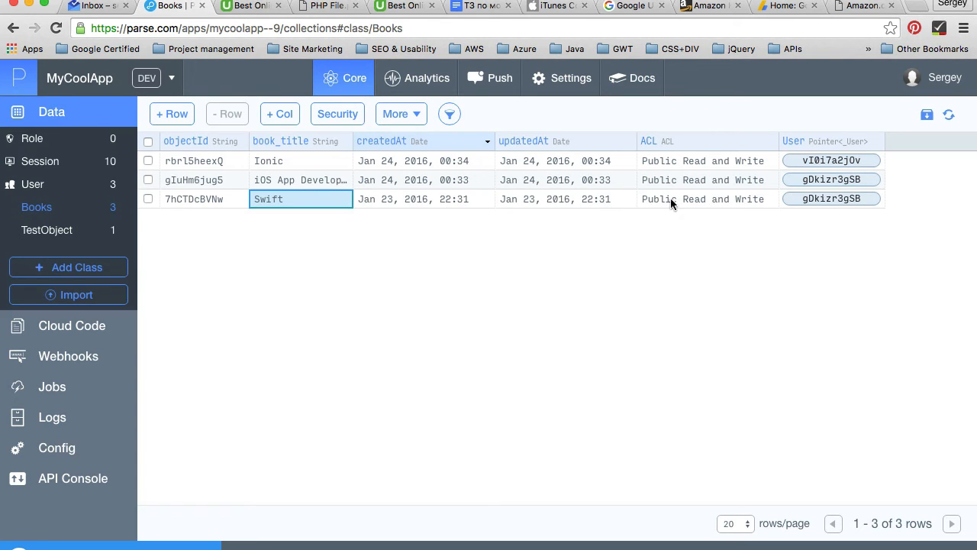
mouse_move(691, 203)
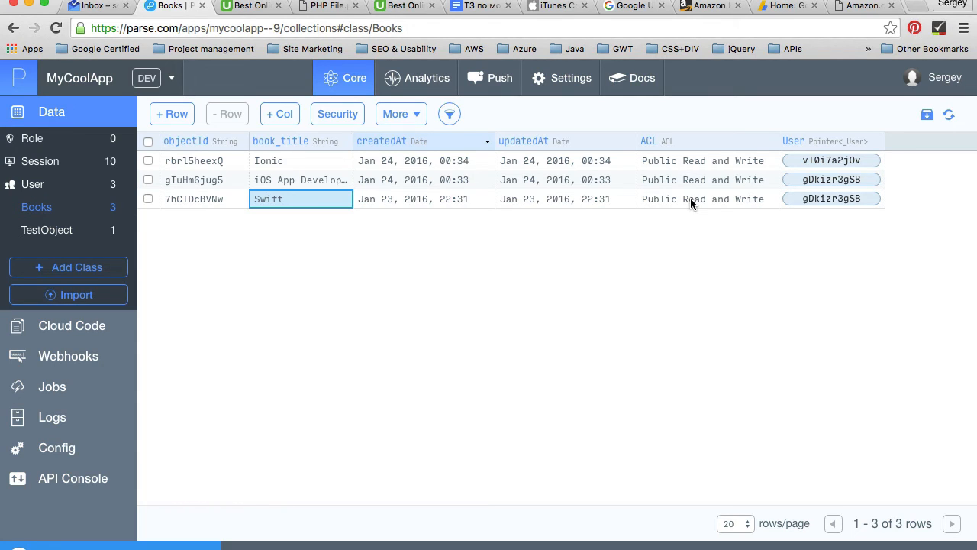
mouse_move(718, 262)
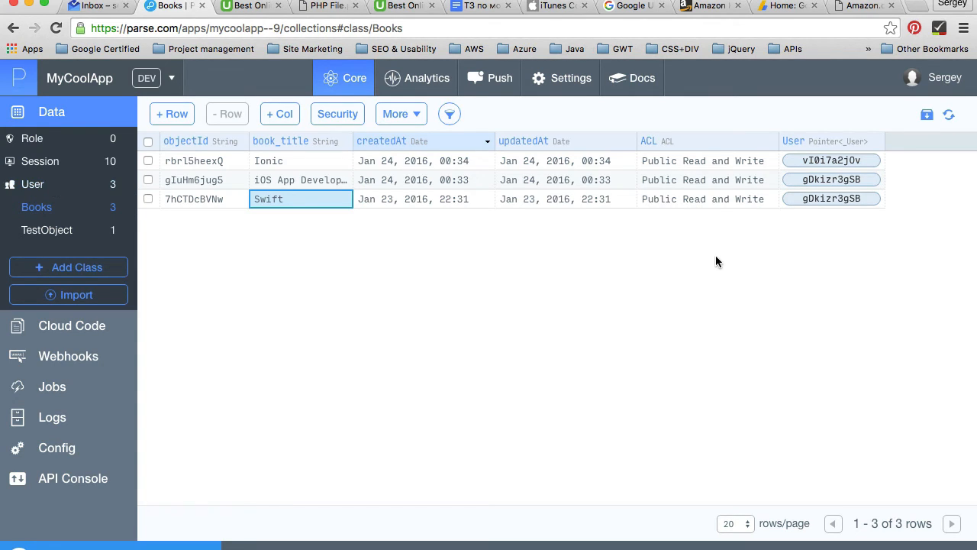
left_click(831, 198)
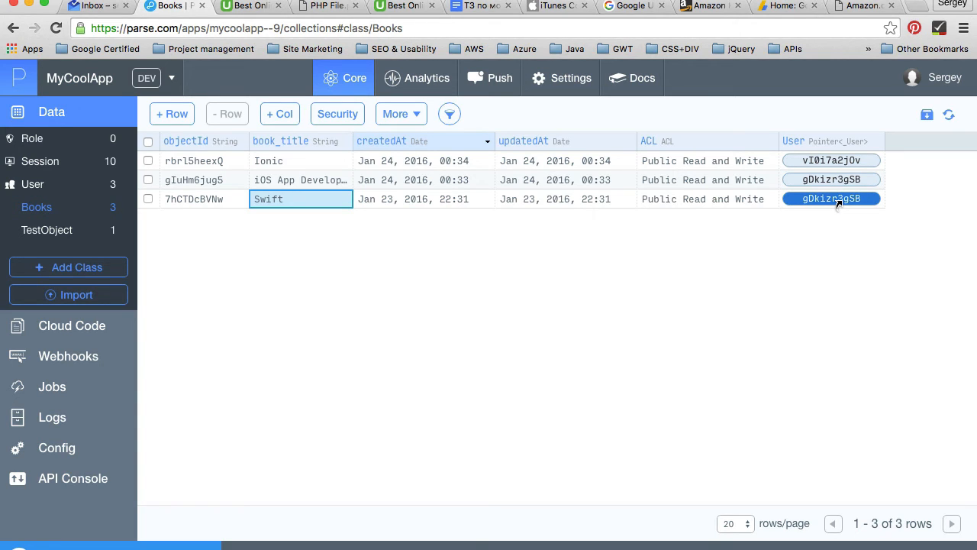
left_click(831, 198)
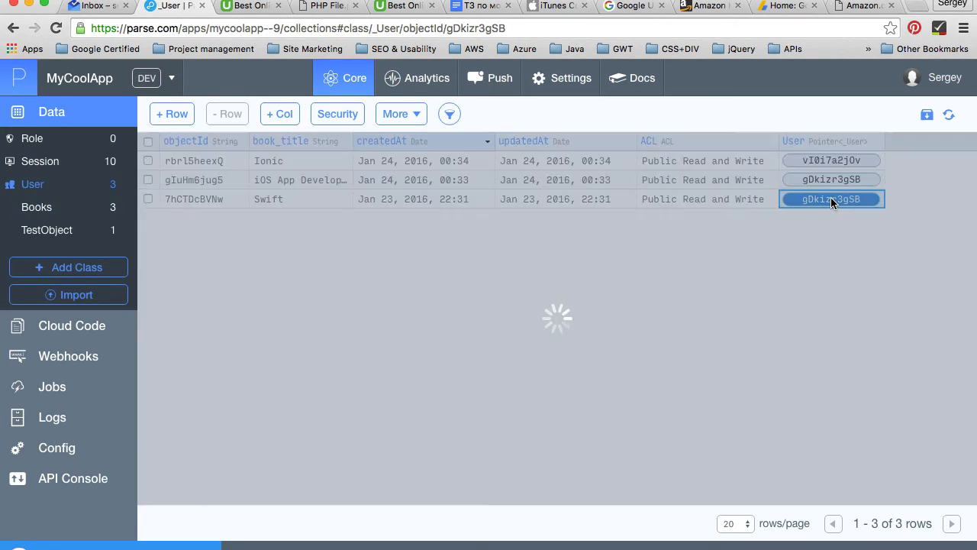
left_click(831, 198)
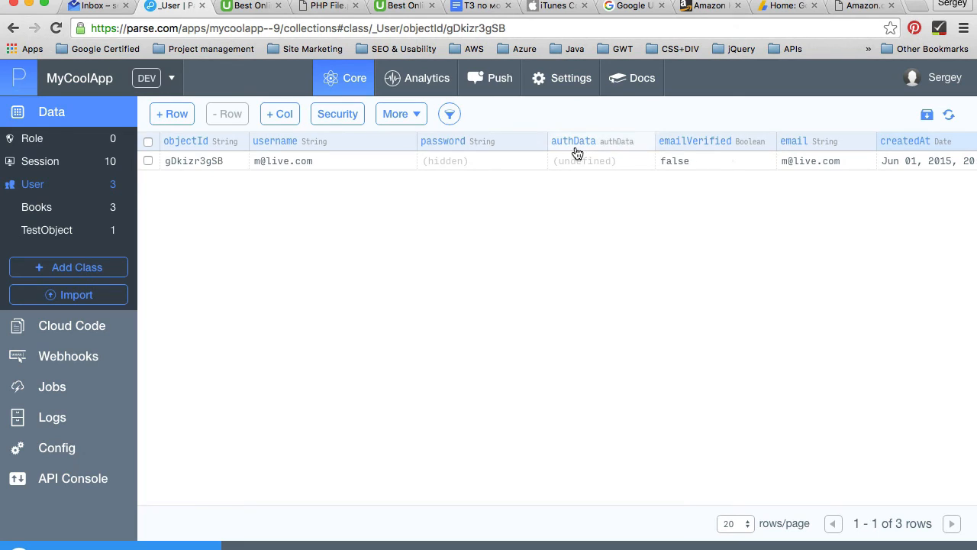
mouse_move(446, 171)
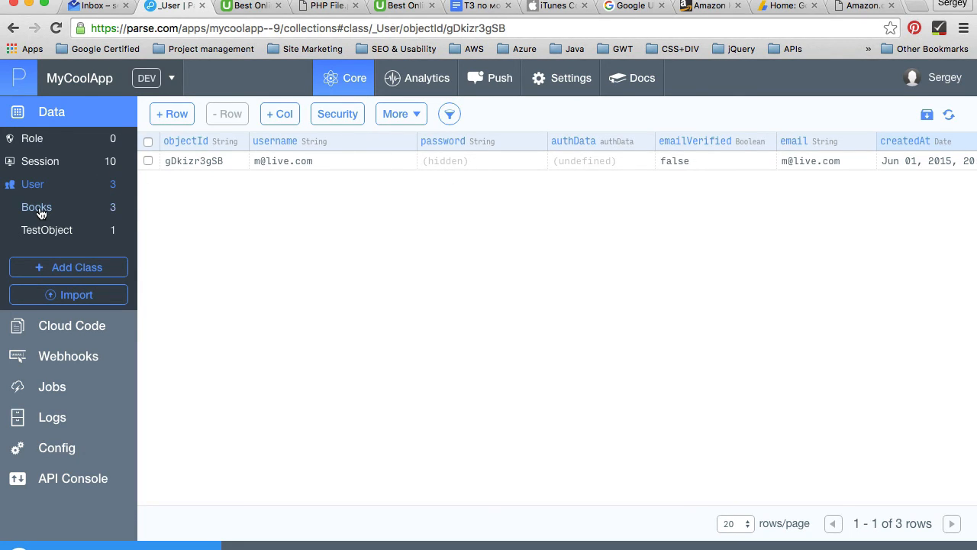
left_click(36, 208)
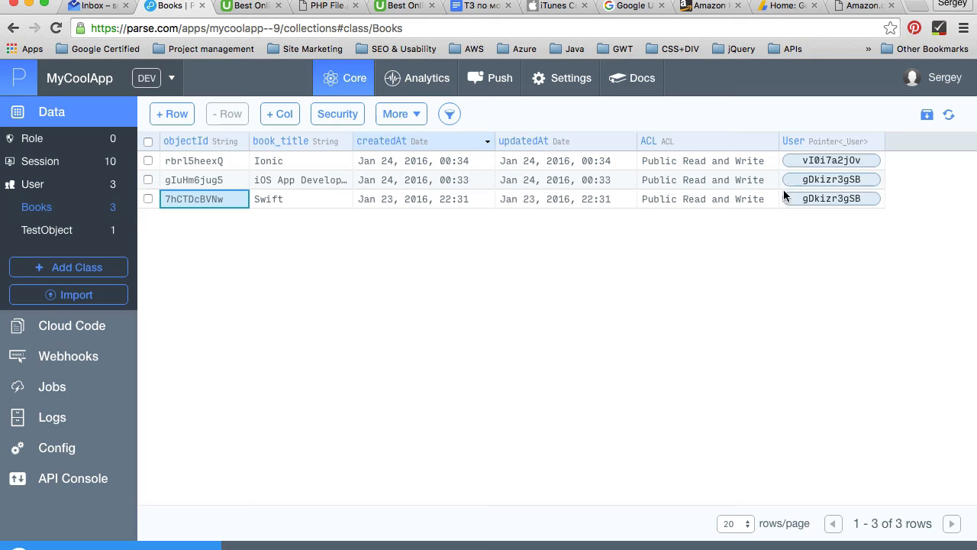
mouse_move(837, 211)
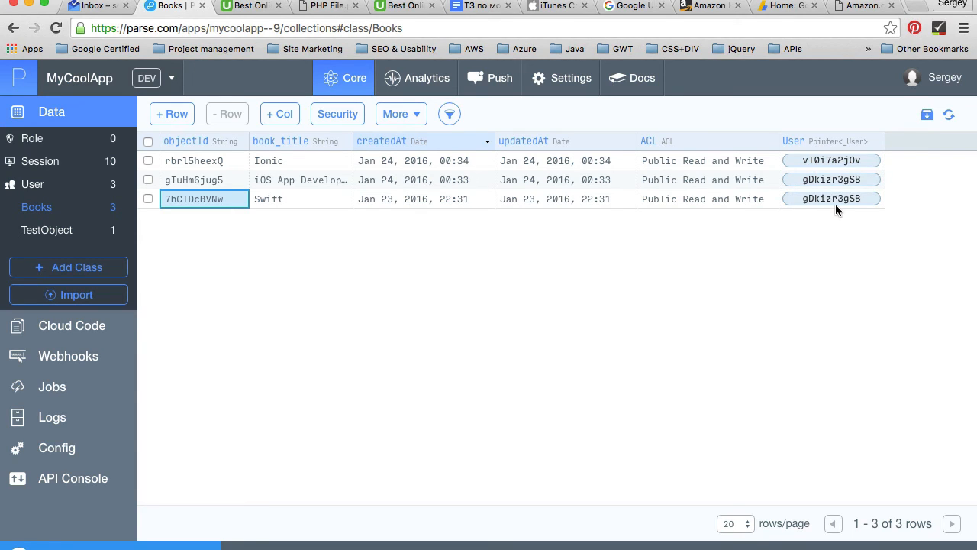
Step: Select the User pointer cell in the Books table before the Simulator returns to front
left_click(831, 199)
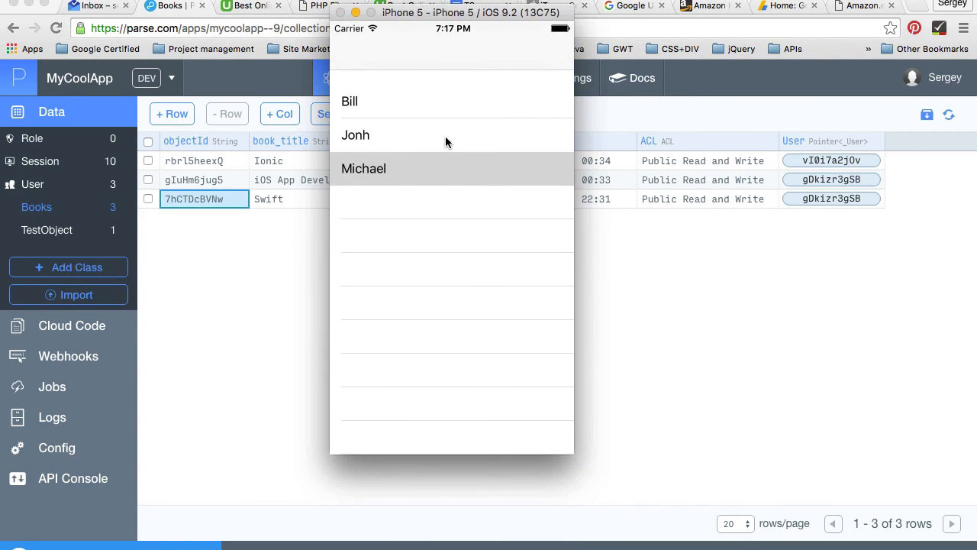
mouse_move(449, 195)
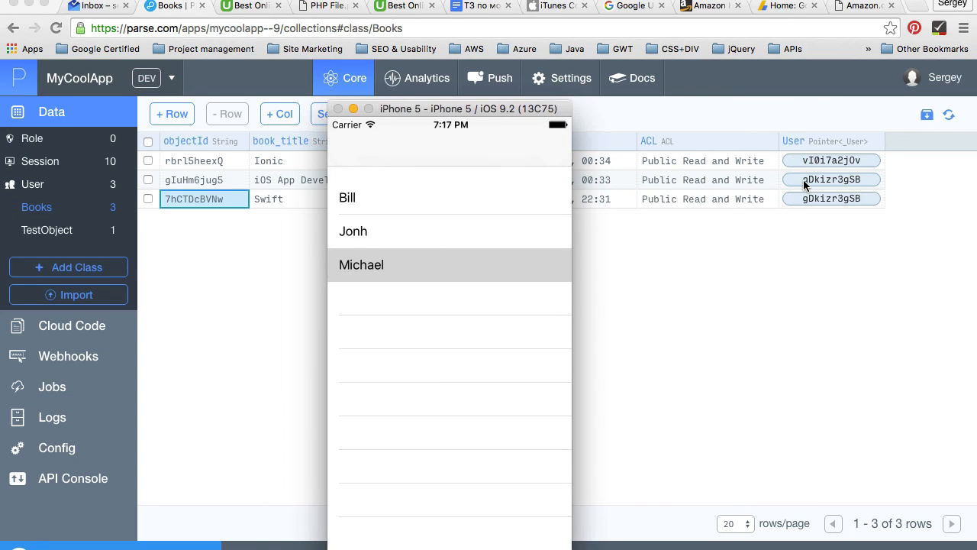
left_click_drag(469, 107, 479, 52)
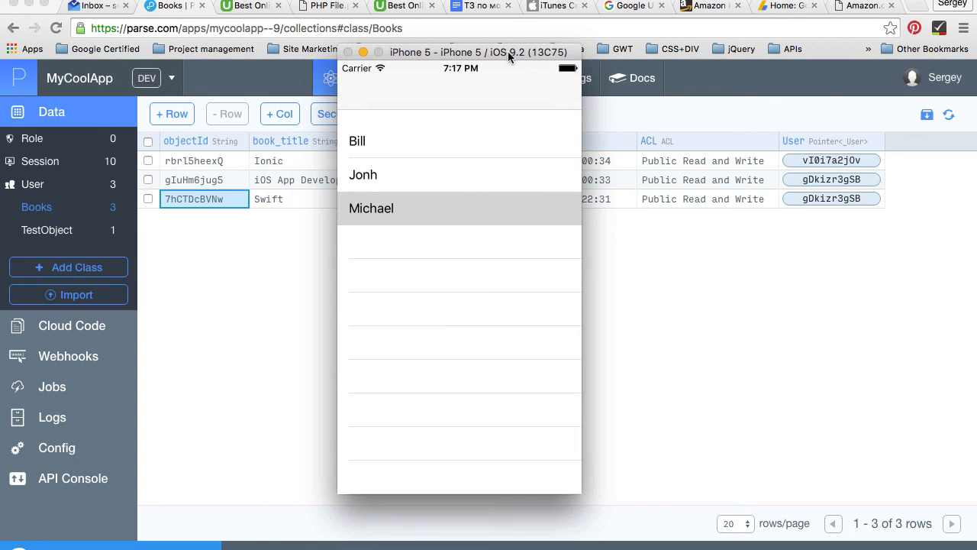
left_click(371, 207)
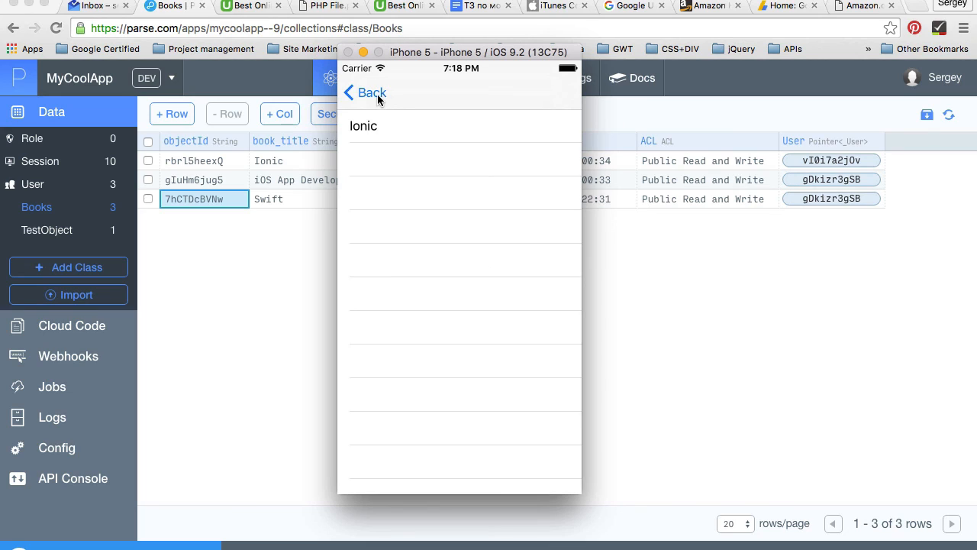
left_click(363, 93)
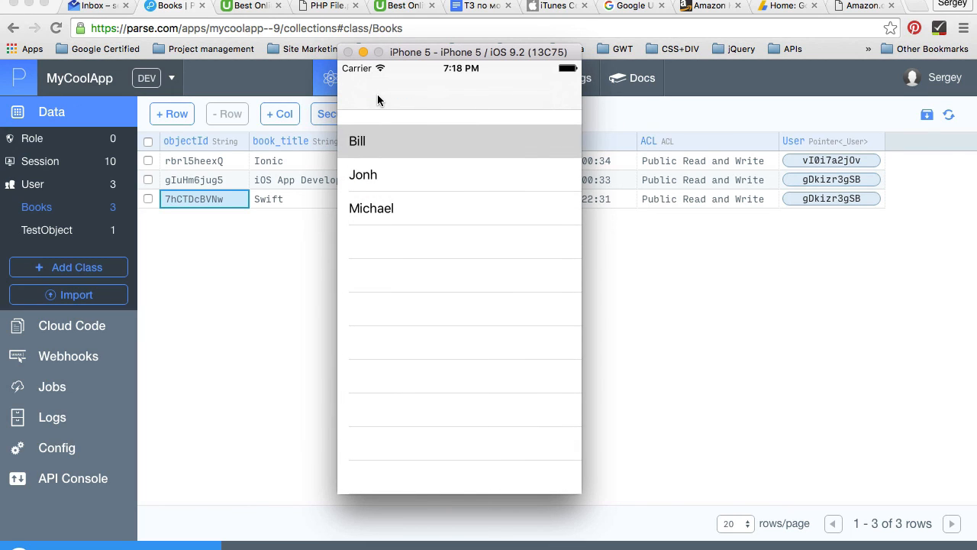